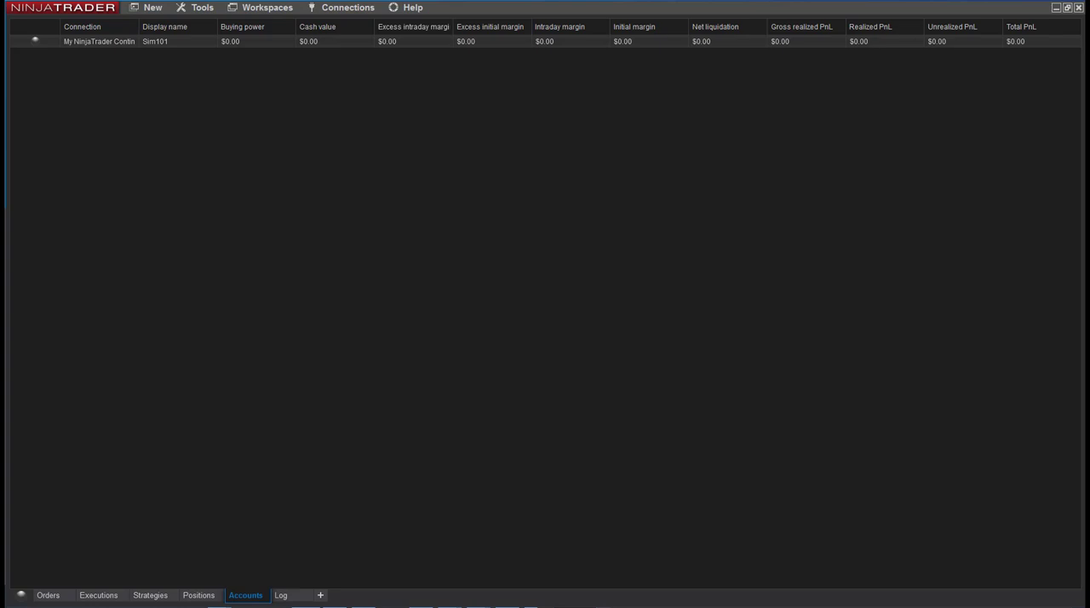
mouse_move(249, 489)
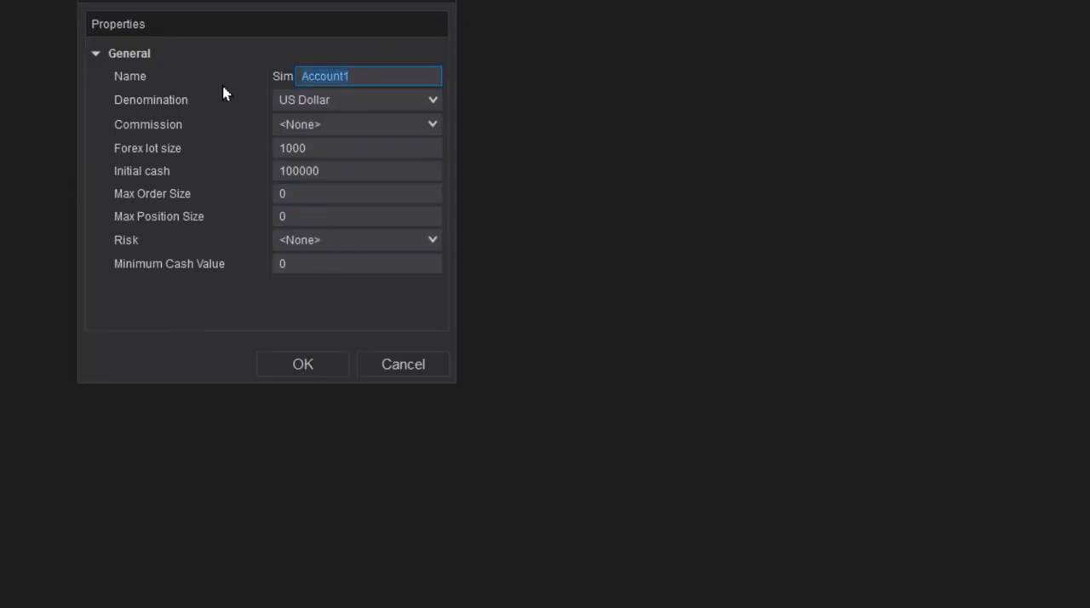
Step: Create the SimGold simulation account and begin adding the next one
type("Gold")
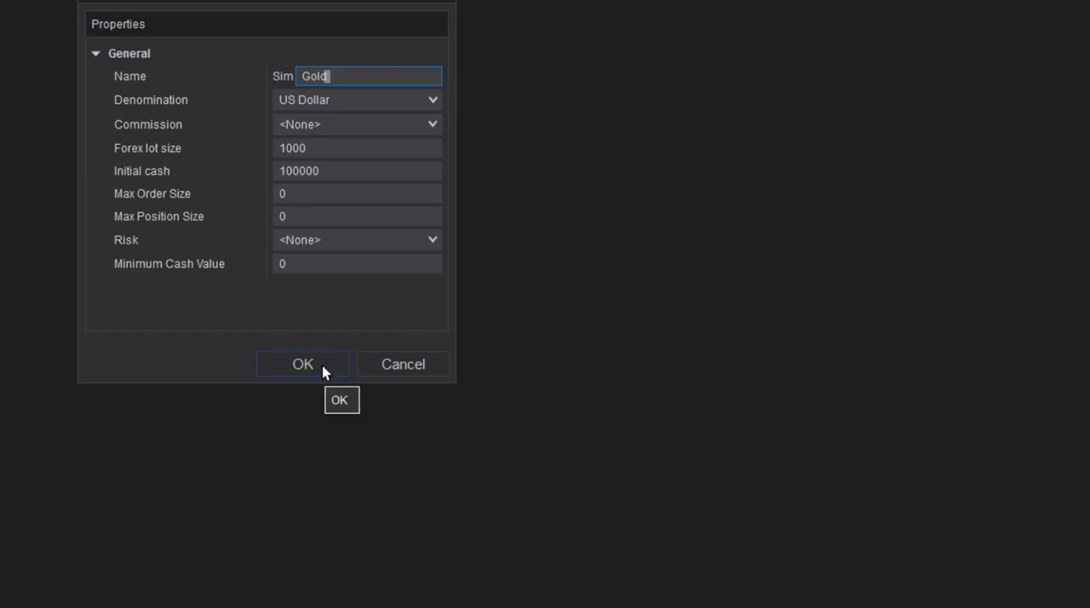
left_click(303, 365)
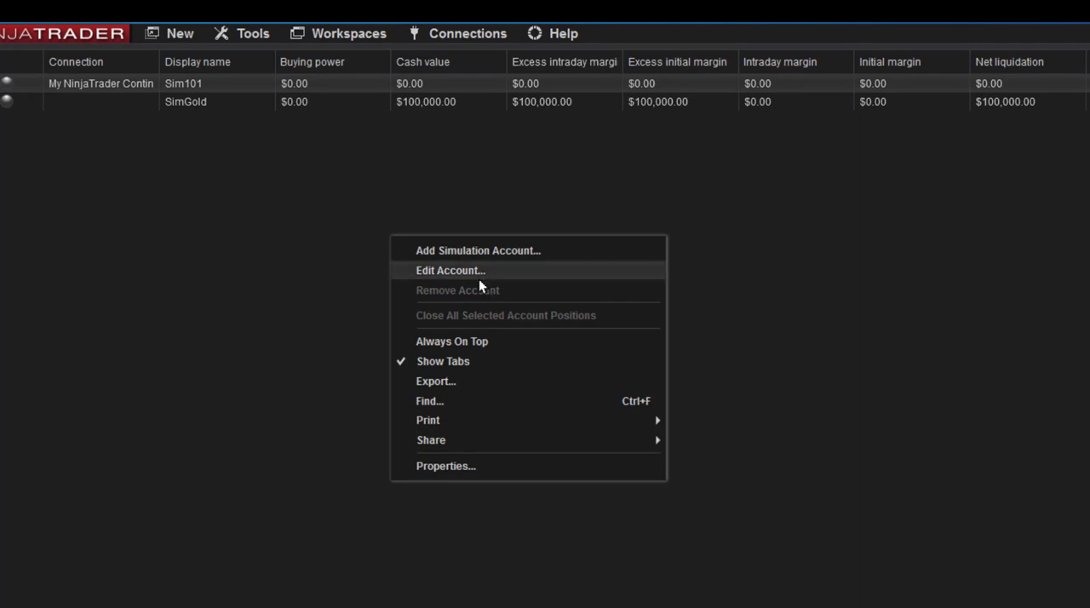
left_click(450, 269)
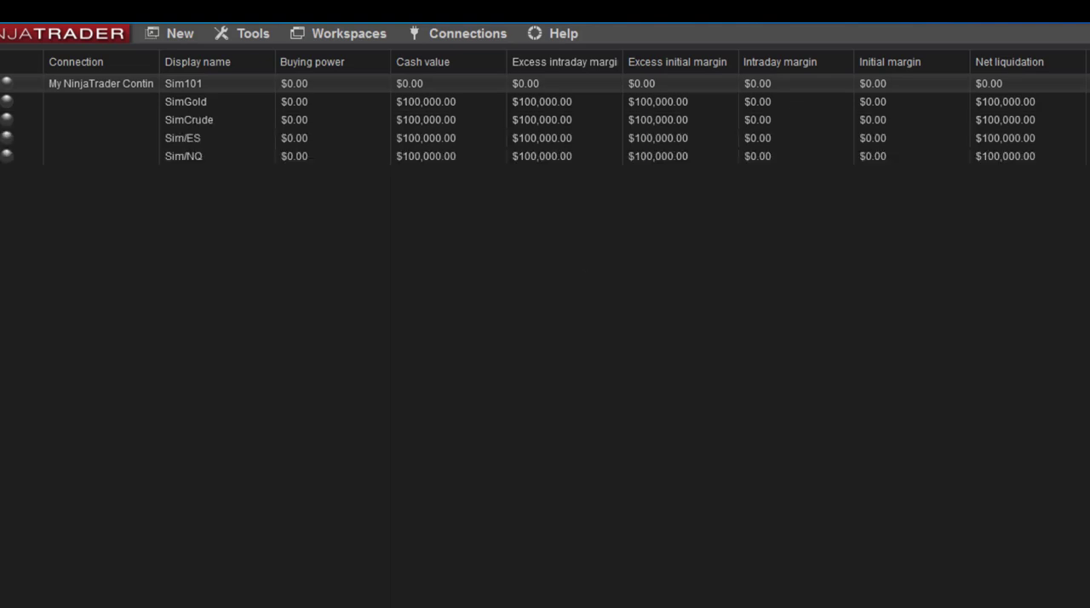
mouse_move(552, 34)
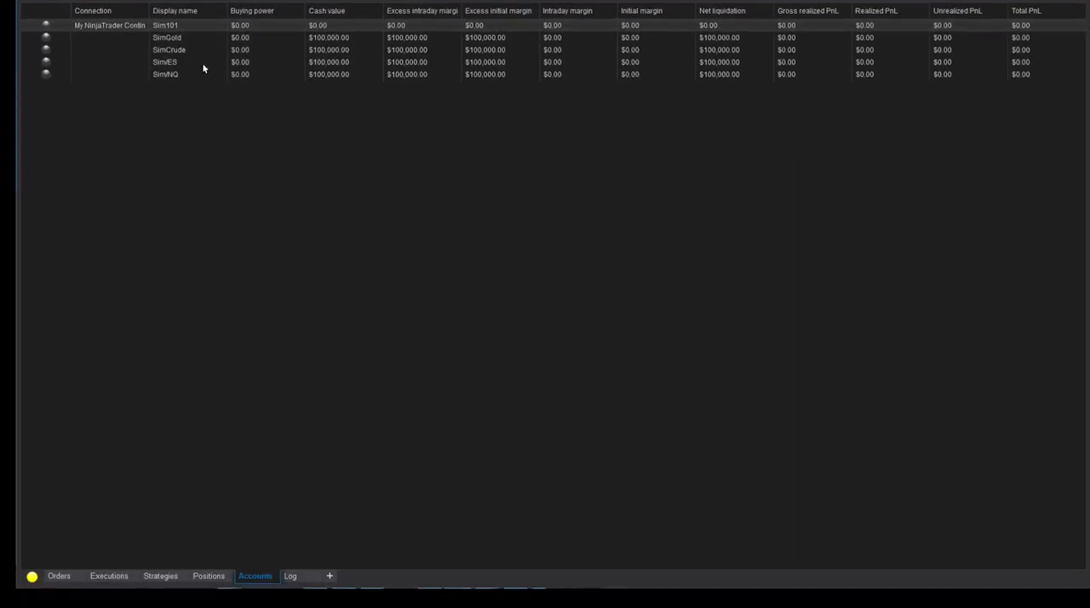
mouse_move(199, 82)
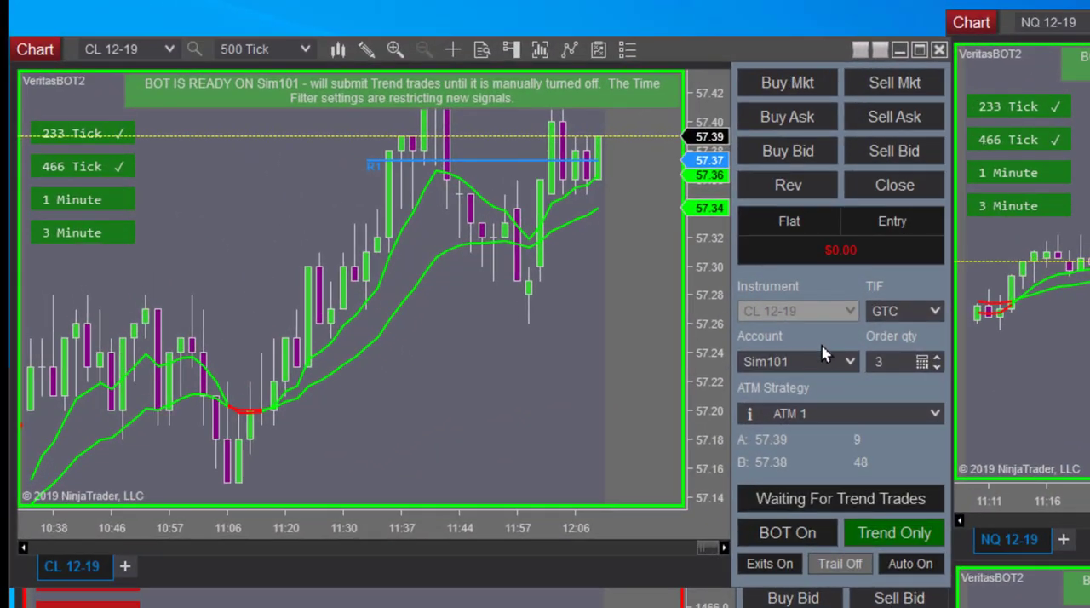
Step: Select SimCrude in the CL 12-19 chart's Account dropdown
left_click(848, 361)
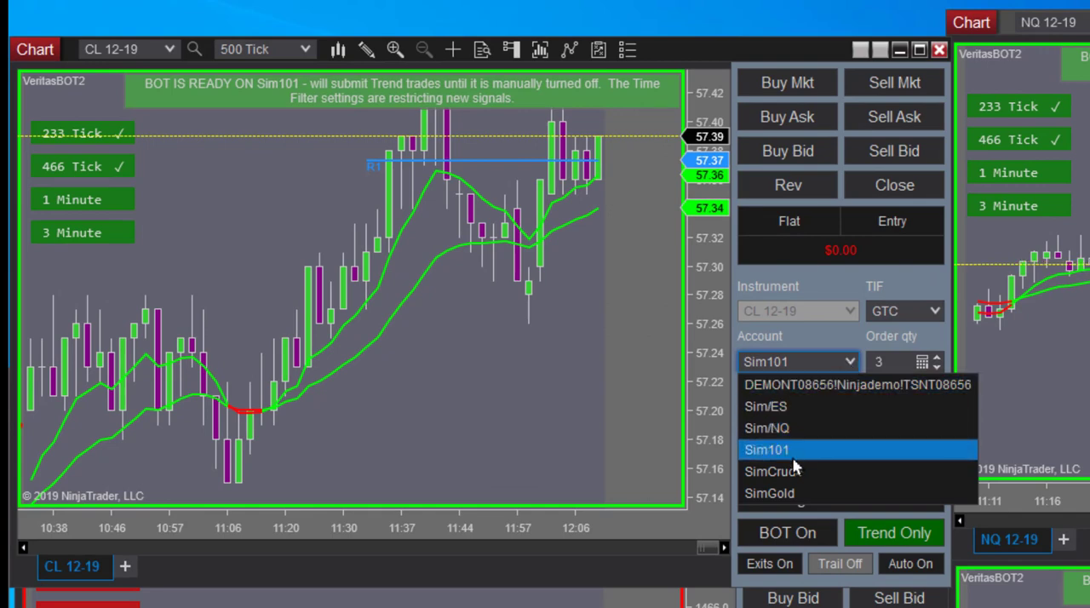
left_click(770, 470)
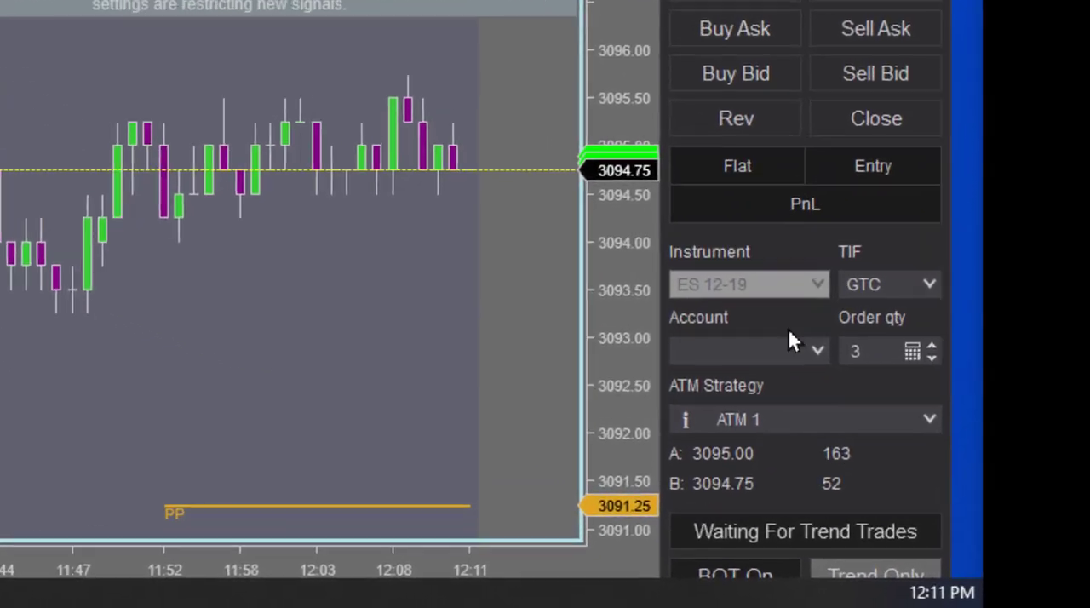
Step: Select SimES in the ES 12-19 chart's Account dropdown
left_click(748, 349)
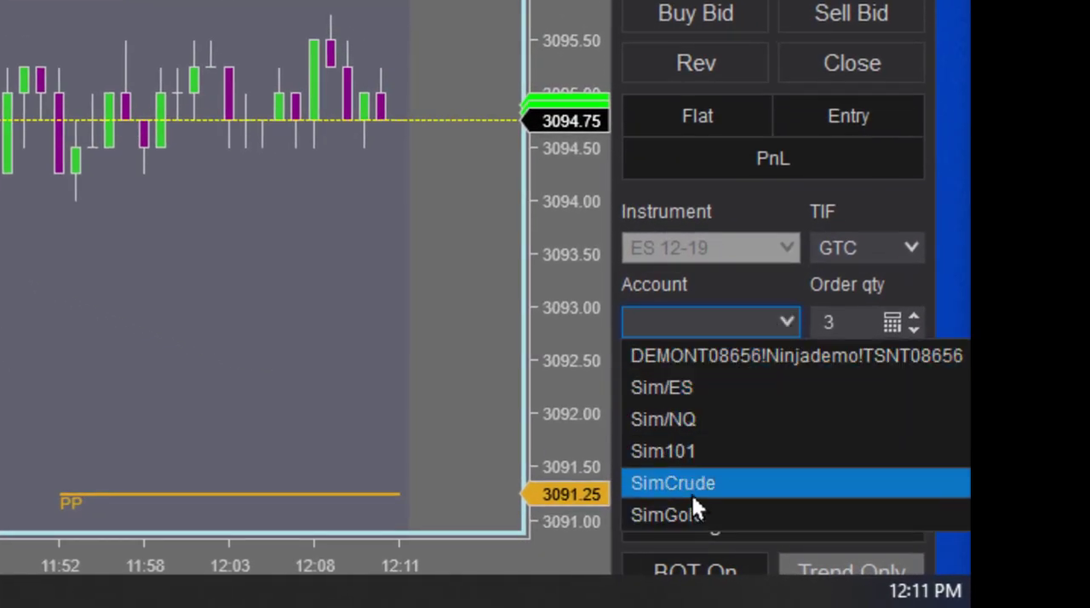
left_click(661, 387)
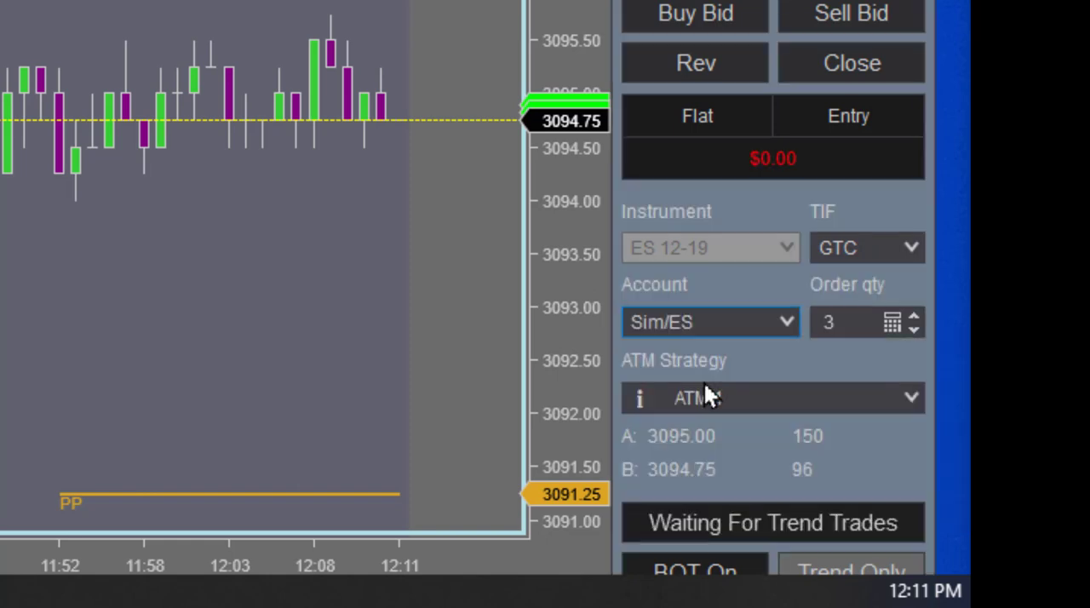